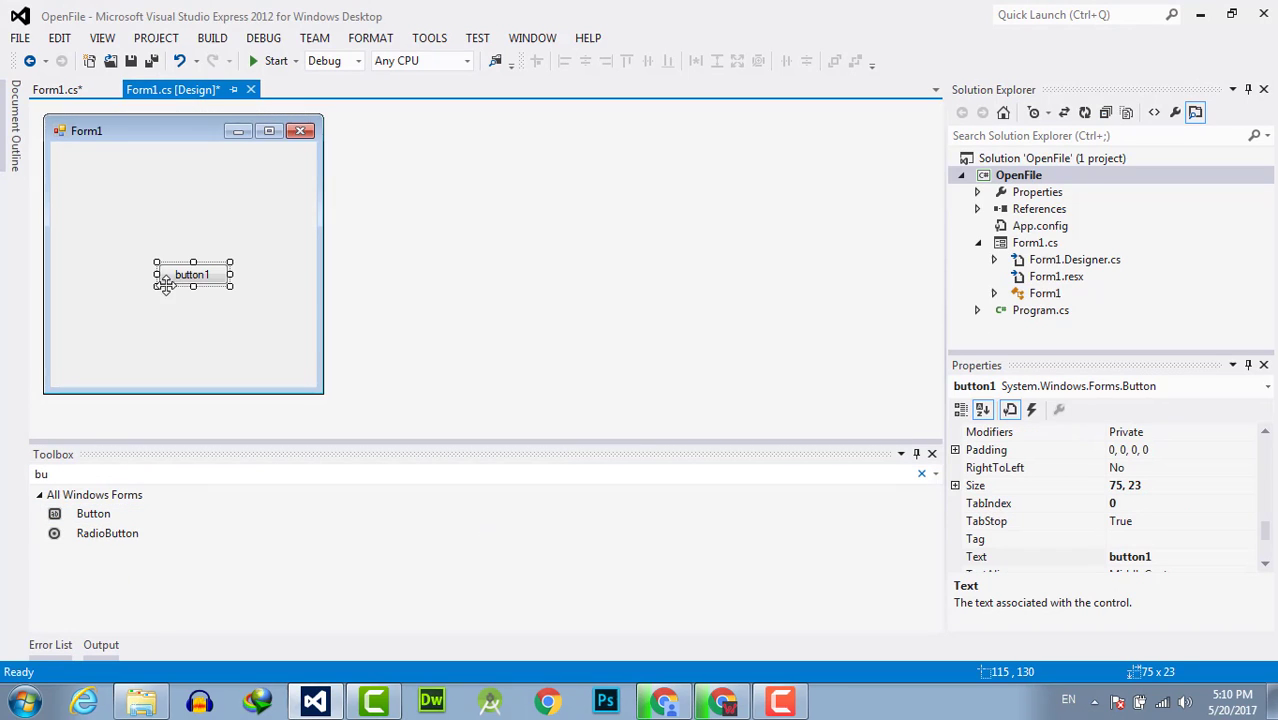
Double-click button1 in the OpenFile form designer to generate an empty button1_Click handler.
double_click(192, 274)
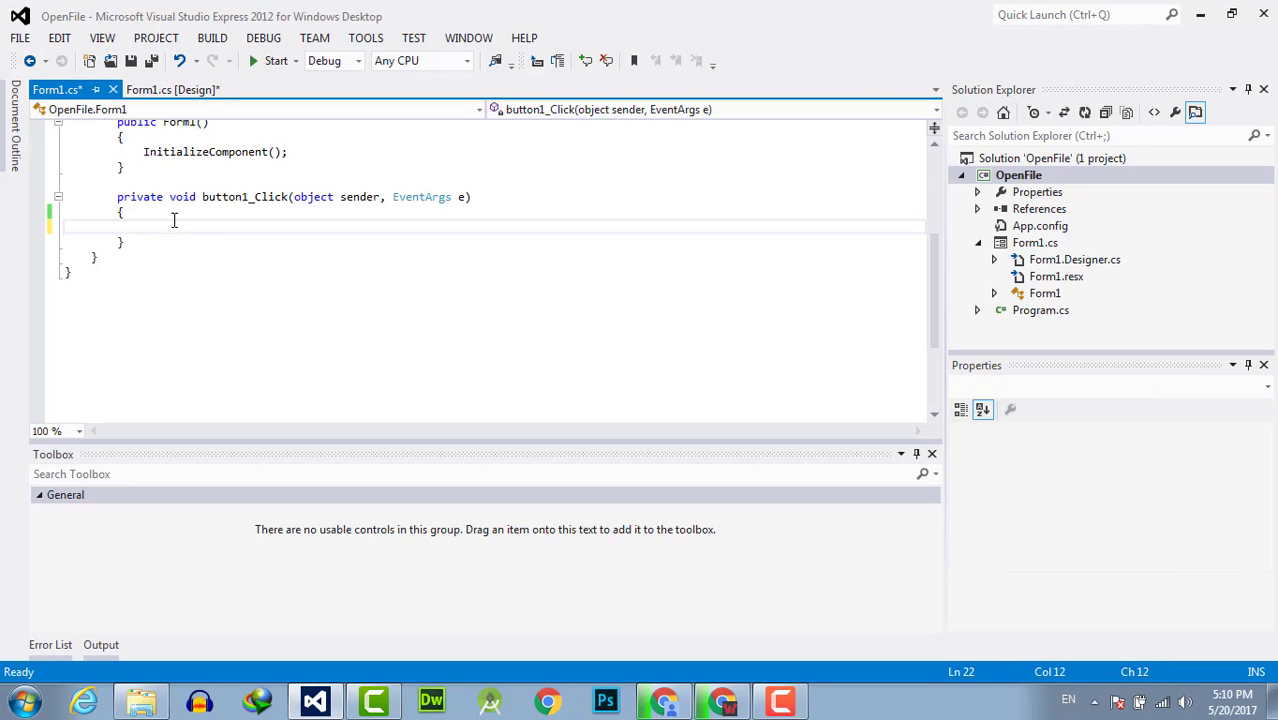
mouse_move(192, 232)
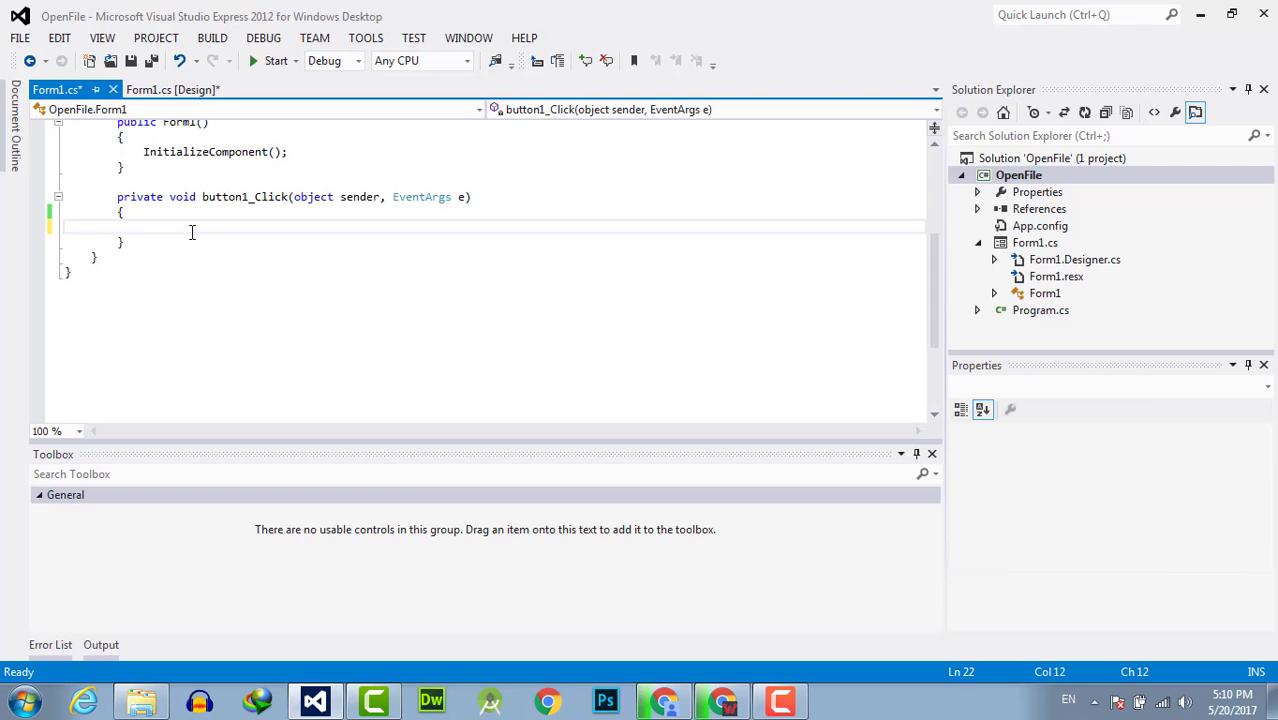
Write 'PrintDialog dlg = new PrintDialog(); dlg.ShowDialog()' in button1_Click and start the build.
text(P)
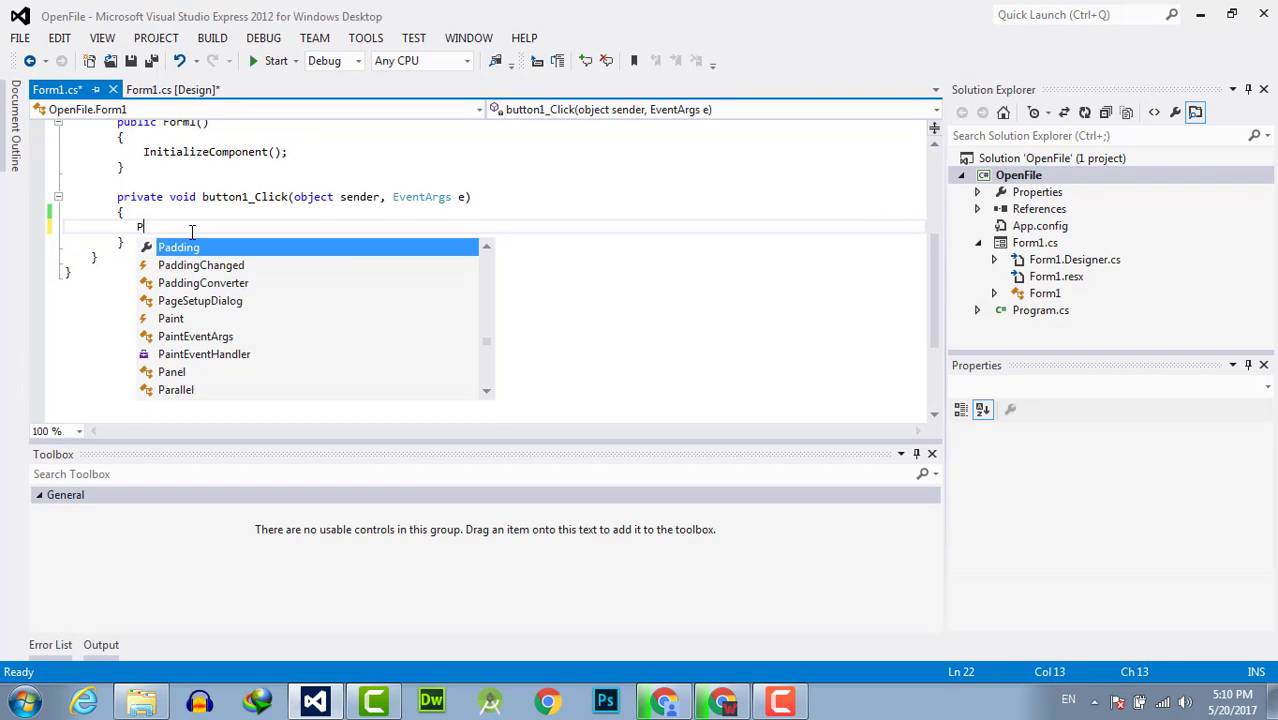
text(rintDialog)
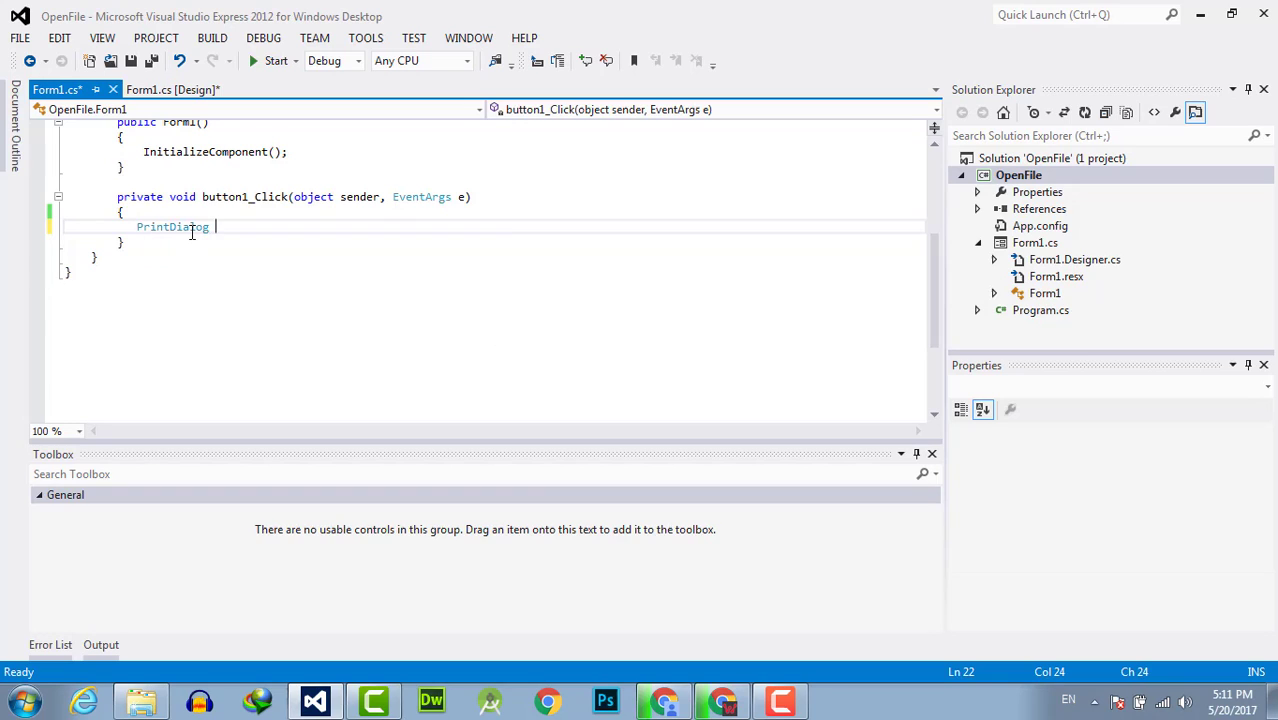
text(dlg = n)
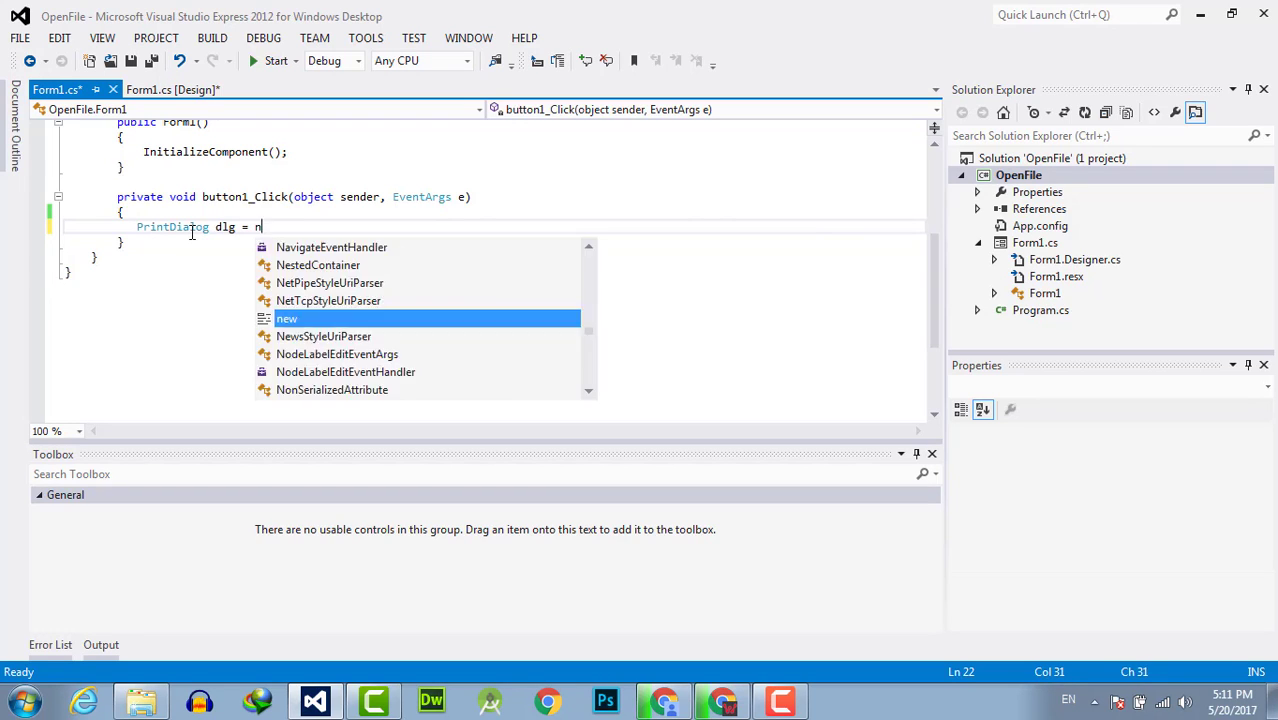
text(ew PrintDialog)
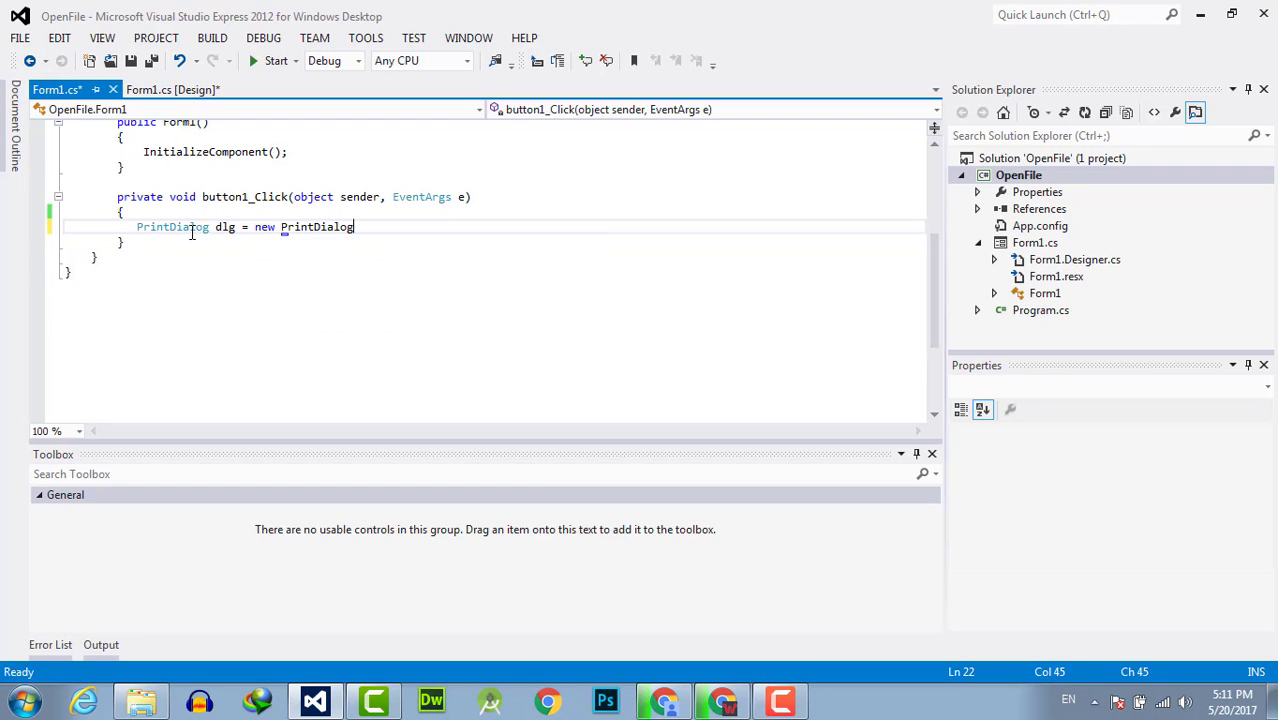
text(();)
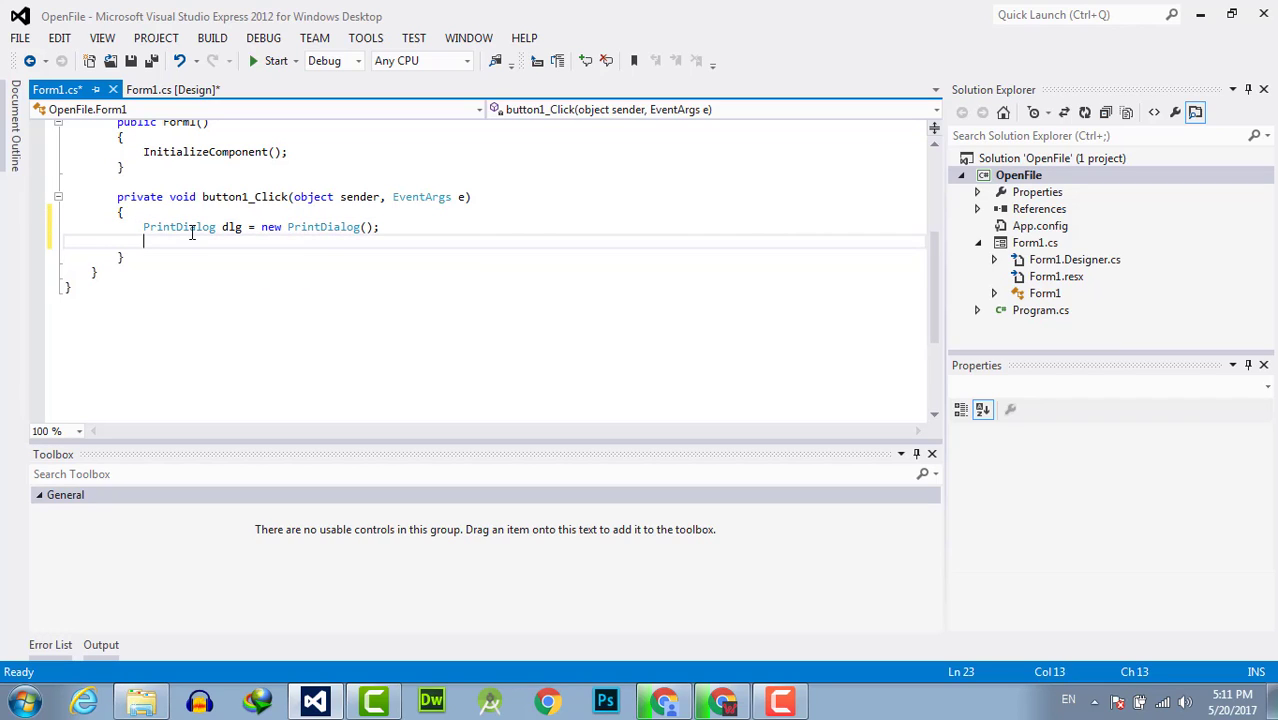
text(dlg.)
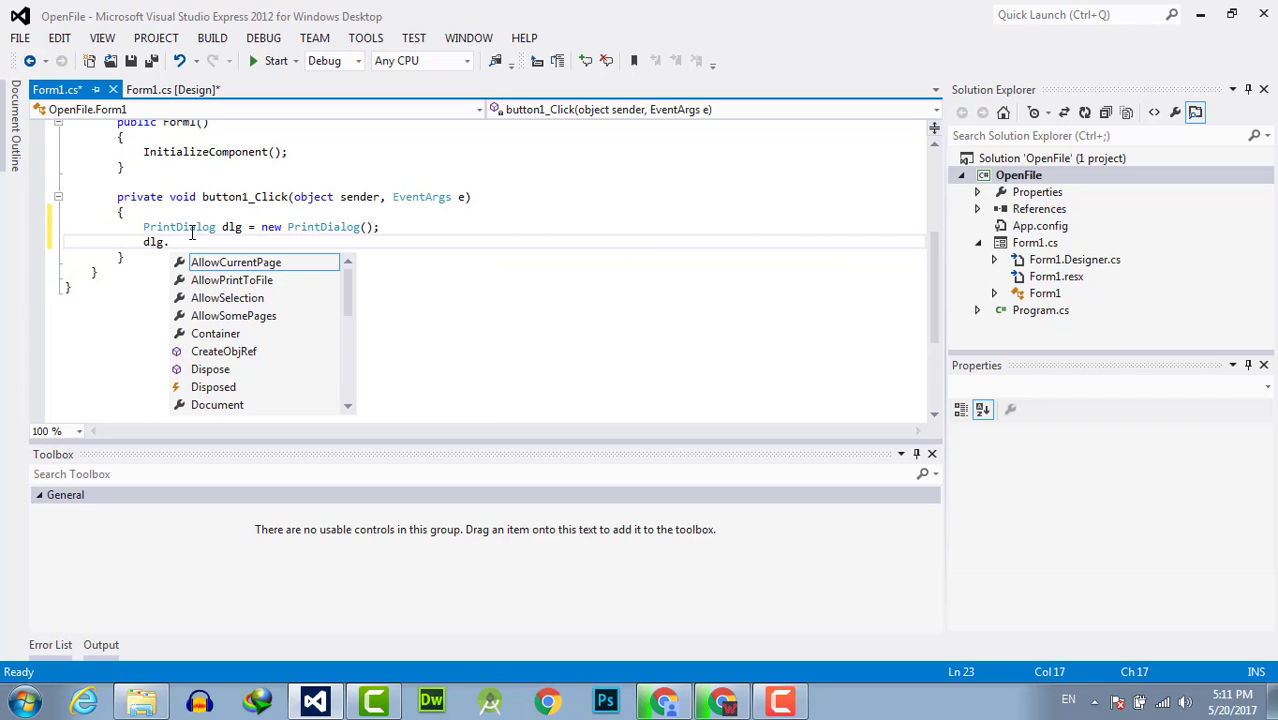
text(ShowDialog())
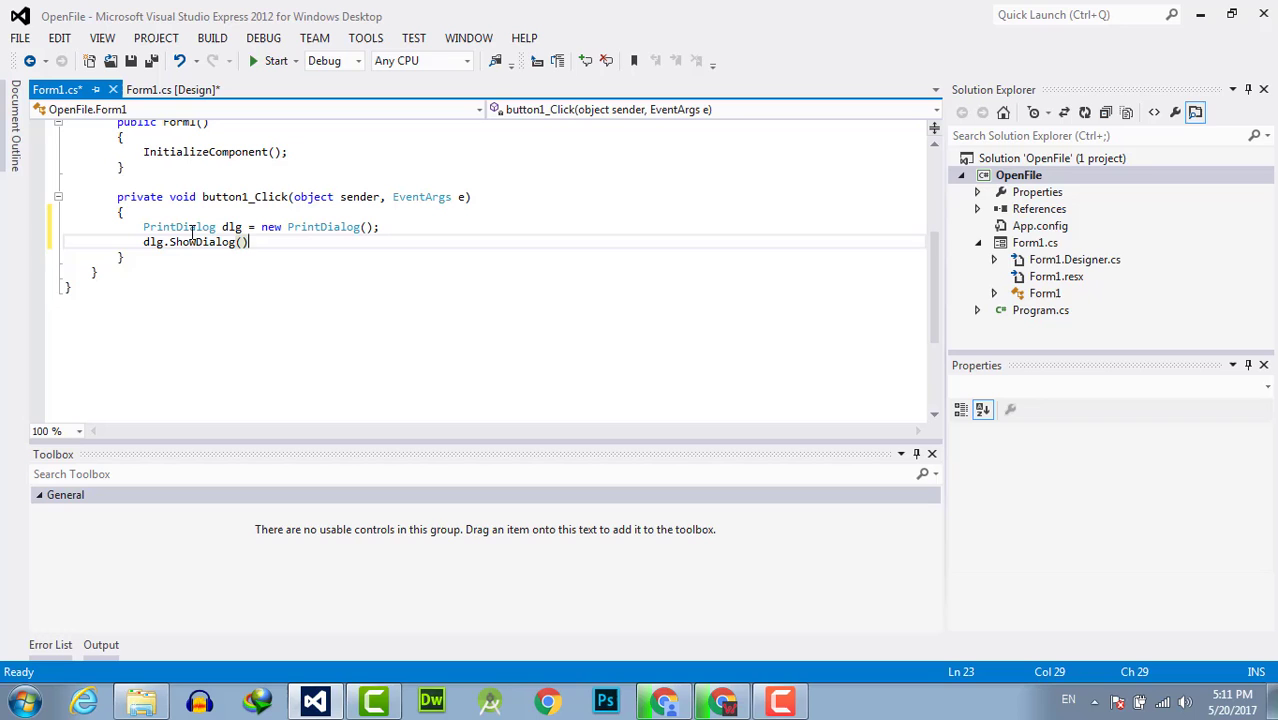
click(275, 60)
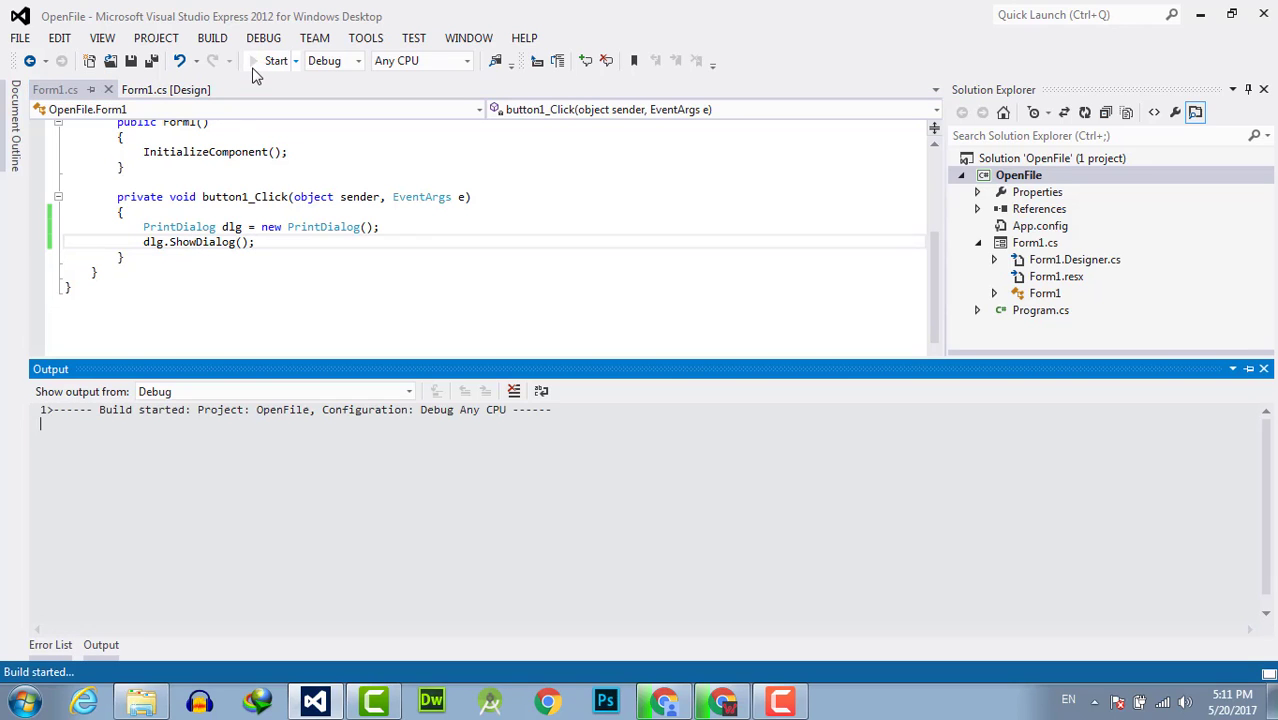
Launch the app, reposition the Form1 window, and click button1 to show the Print dialog.
click(276, 60)
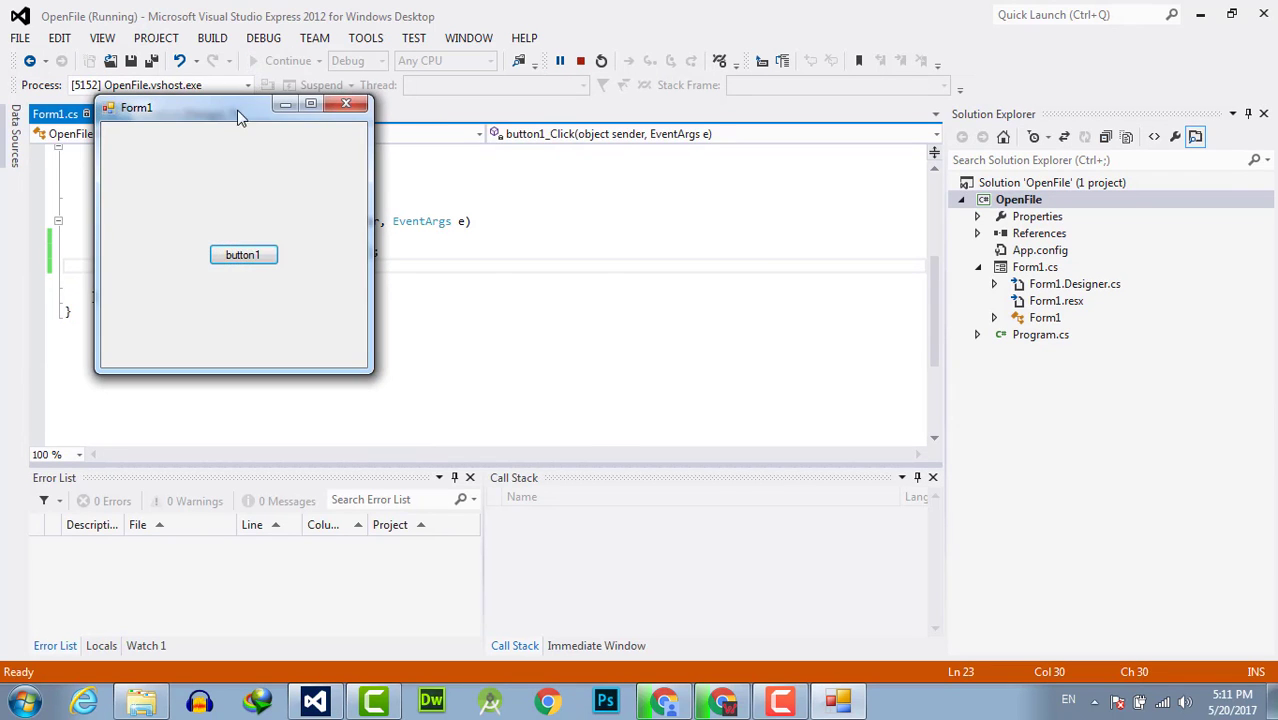
drag(235, 107, 480, 170)
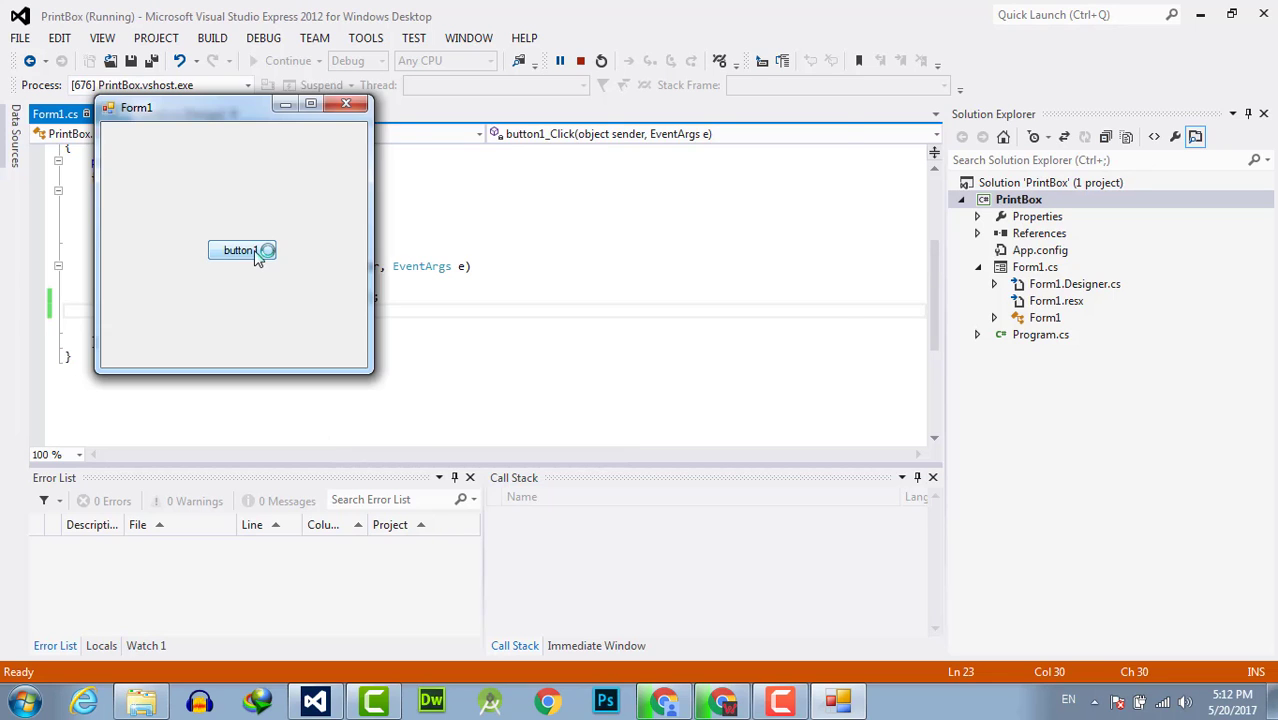
click(241, 250)
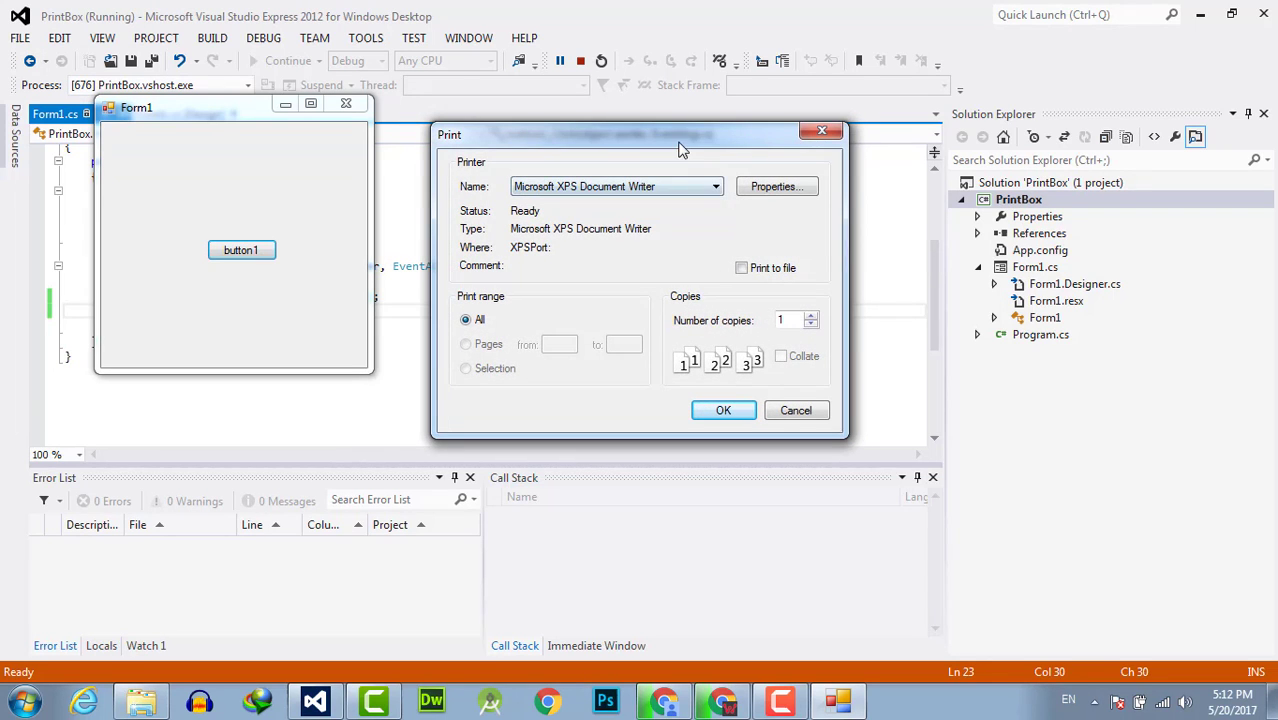
click(838, 259)
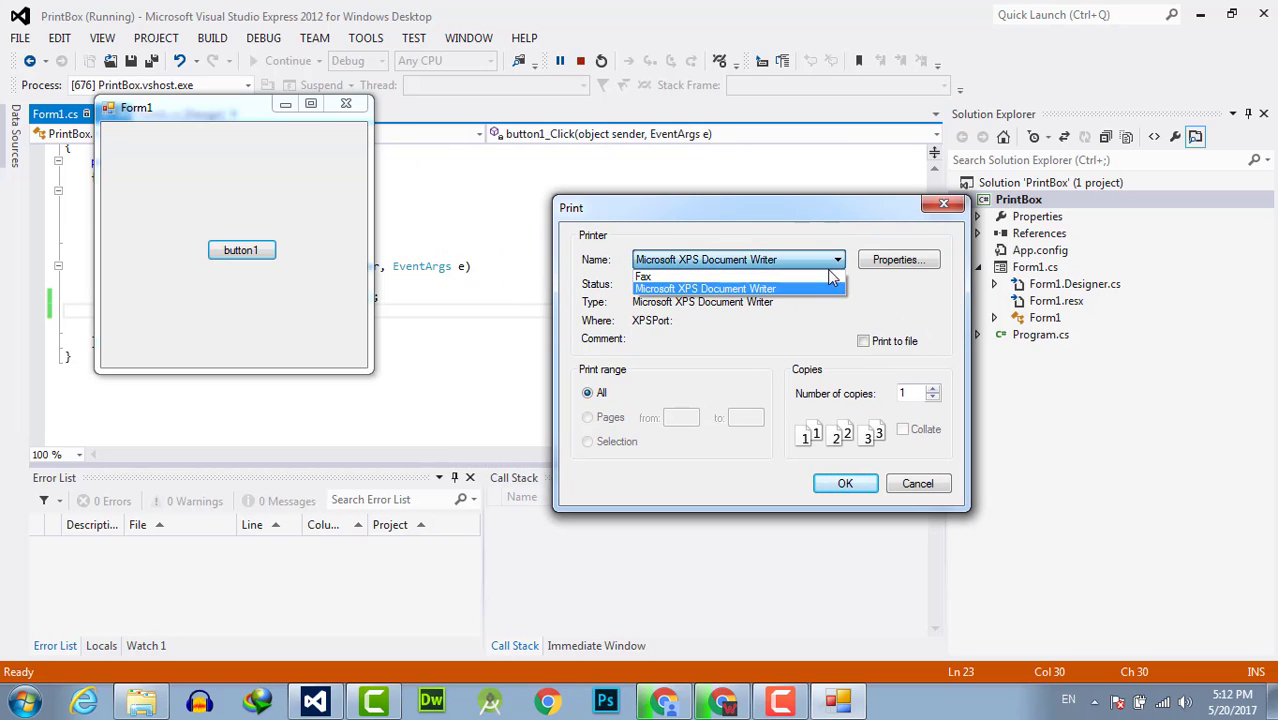
click(705, 288)
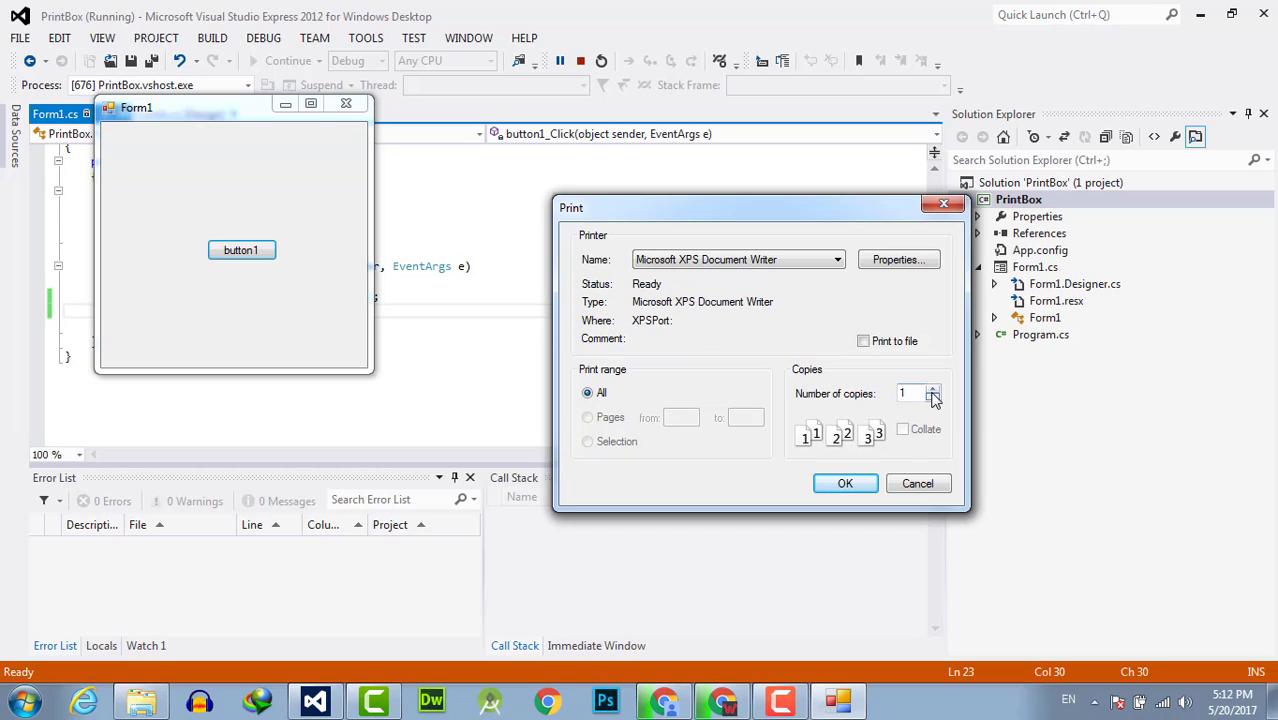